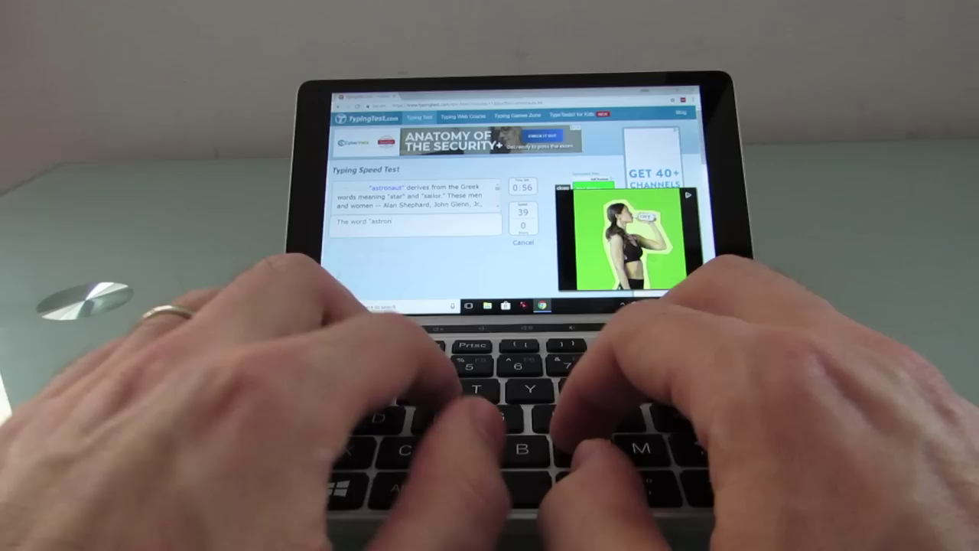
{"action": "type", "text": "astronaught\" derives from th"}
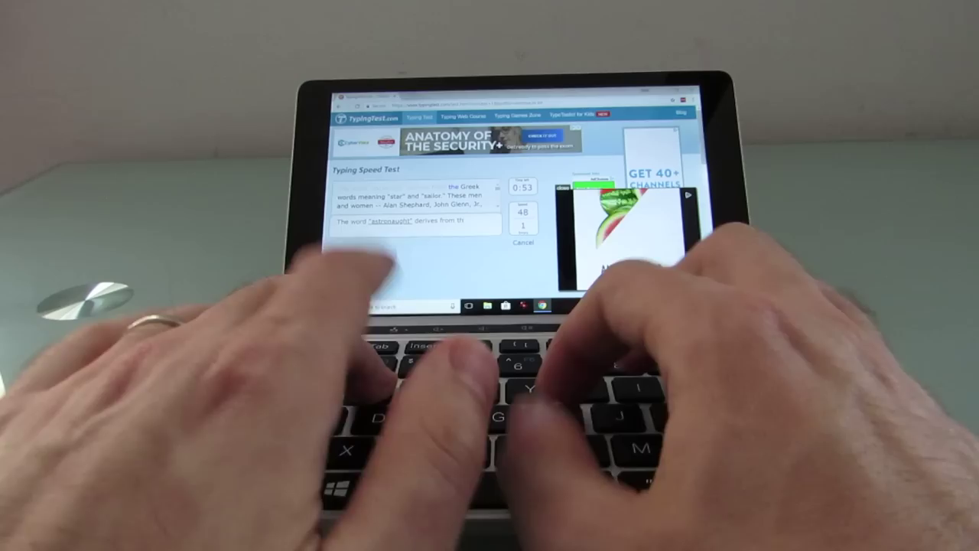